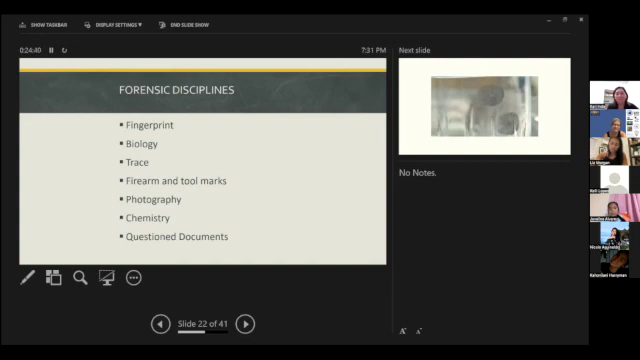
Advance from the Forensic Disciplines slide to slide 23, the fingerprint photo
{"action": "left_click", "coordinate": [256, 296]}
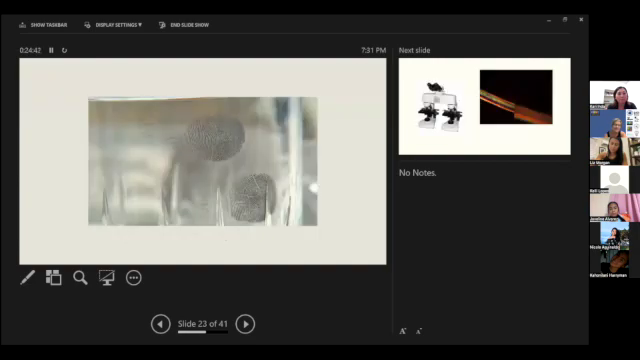